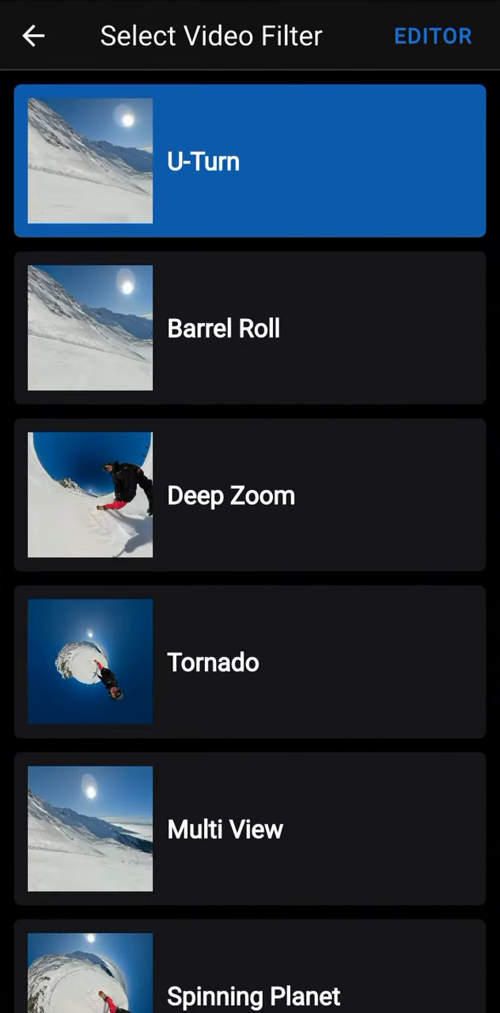
# Scroll down the Select Video Filter list toward the dome filter.
pyautogui.scroll(-3)
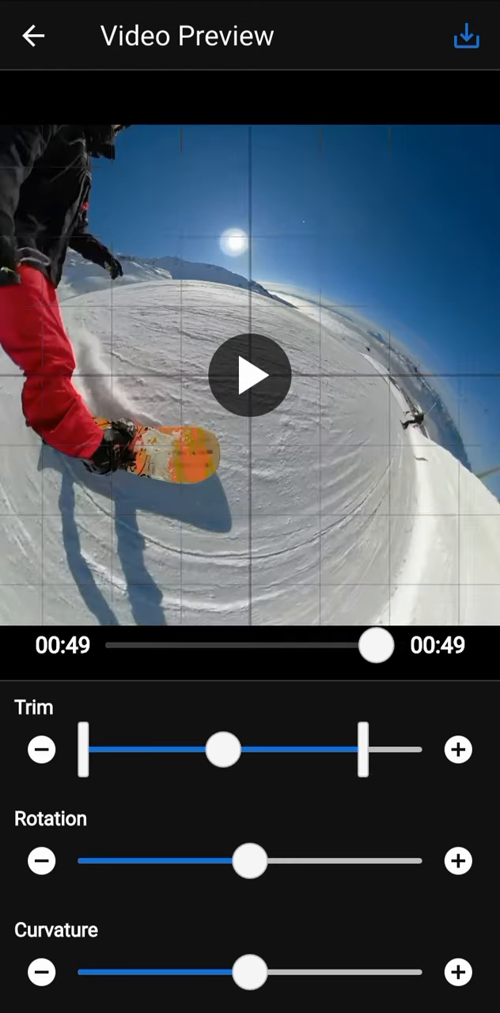
# Trim the clip to 00:17 and rotate the scene so the skier sits lower left.
pyautogui.moveTo(82, 748); pyautogui.dragTo(266, 749)
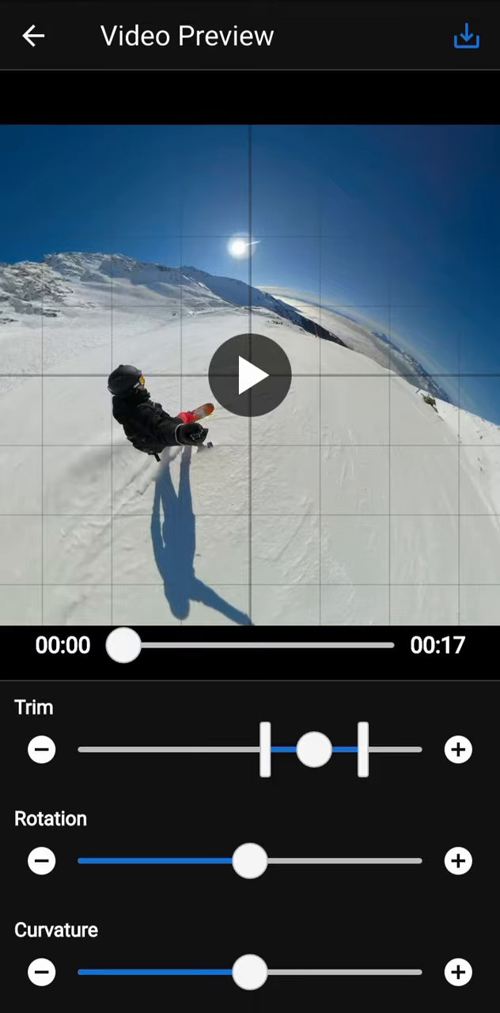
pyautogui.moveTo(252, 862); pyautogui.dragTo(299, 861)
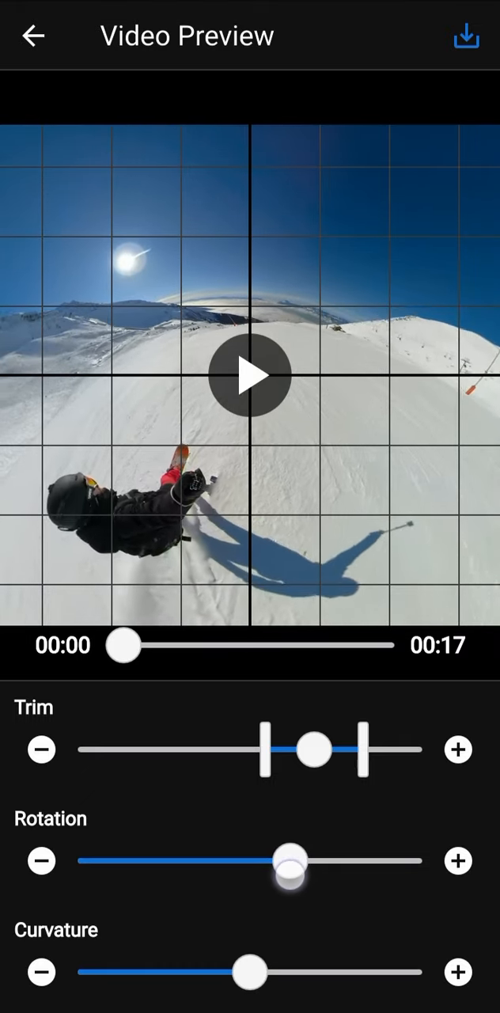
# Lower the Curvature slider briefly, then raise it to nearly maximum to flatten the slope.
pyautogui.moveTo(252, 972); pyautogui.dragTo(166, 972)
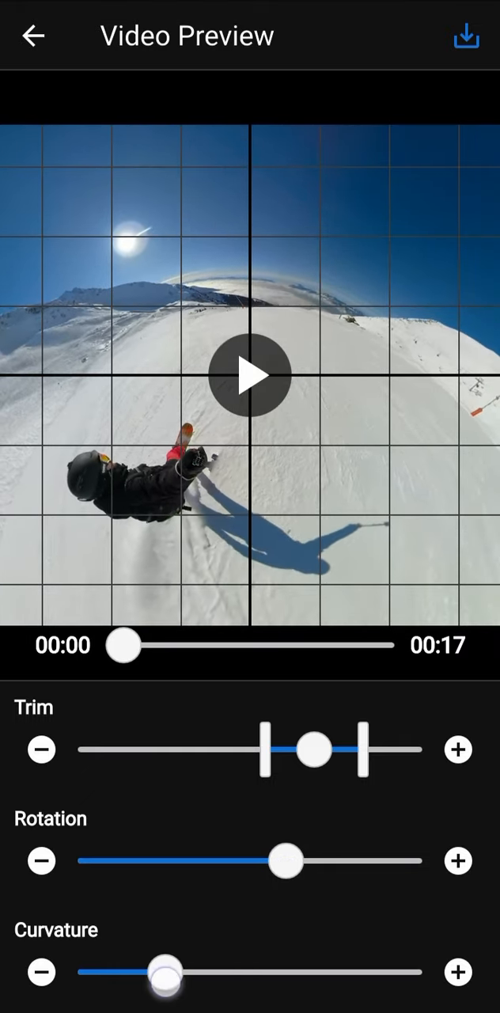
pyautogui.moveTo(167, 972); pyautogui.dragTo(383, 972)
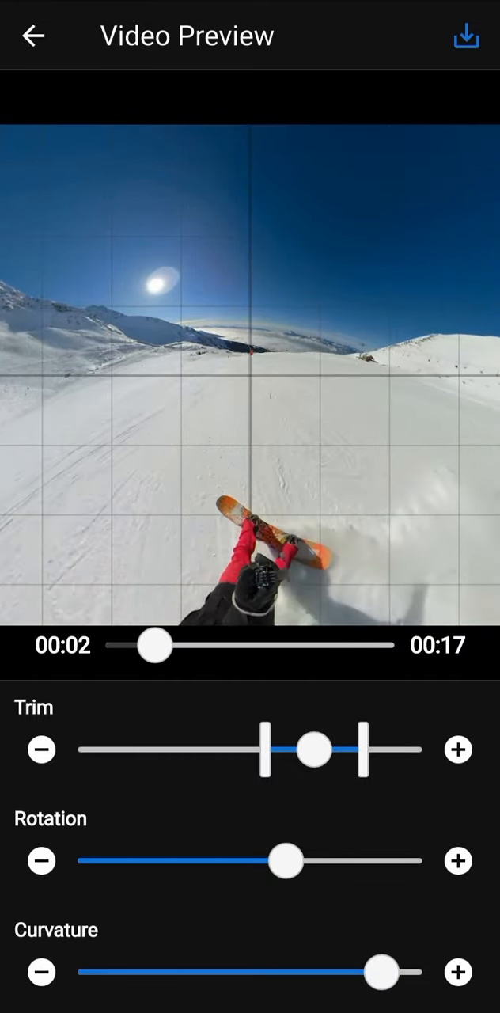
pyautogui.moveTo(152, 645); pyautogui.dragTo(187, 646)
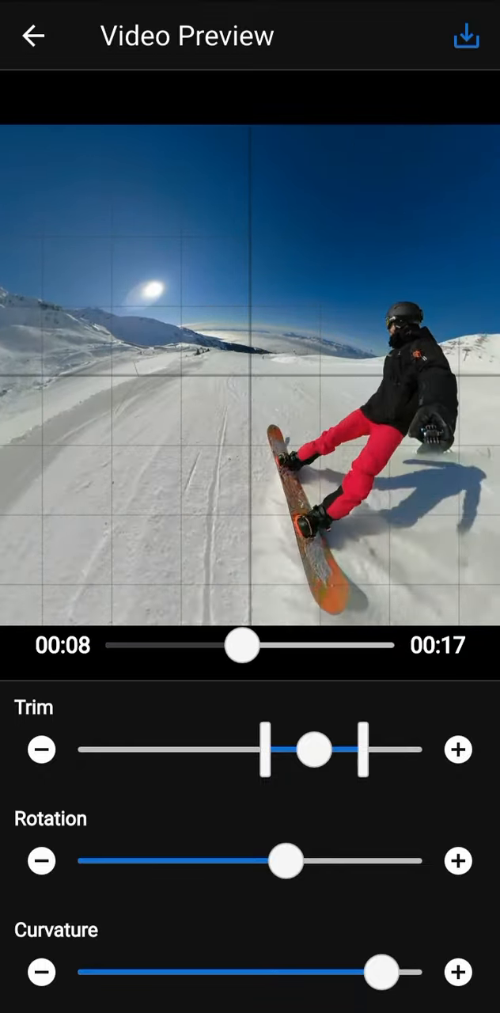
pyautogui.click(250, 375)
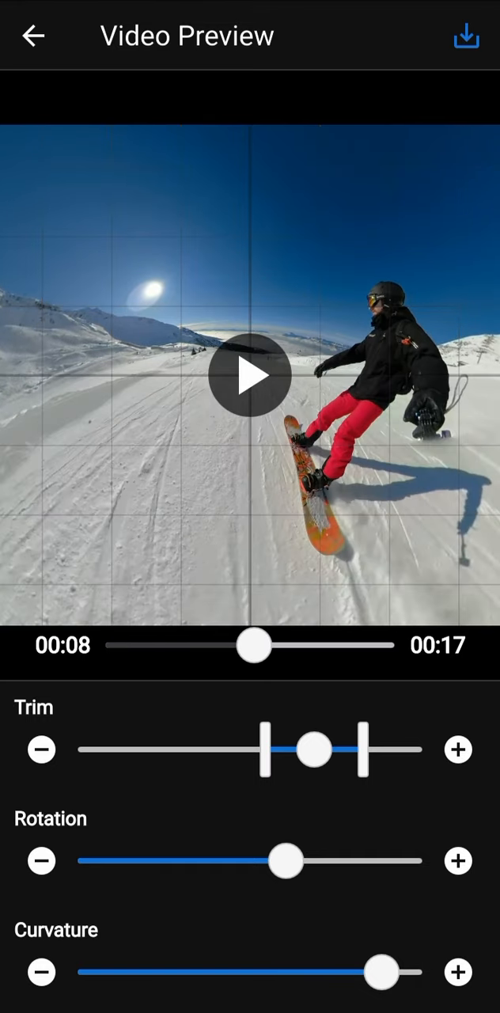
pyautogui.moveTo(253, 646); pyautogui.dragTo(364, 646)
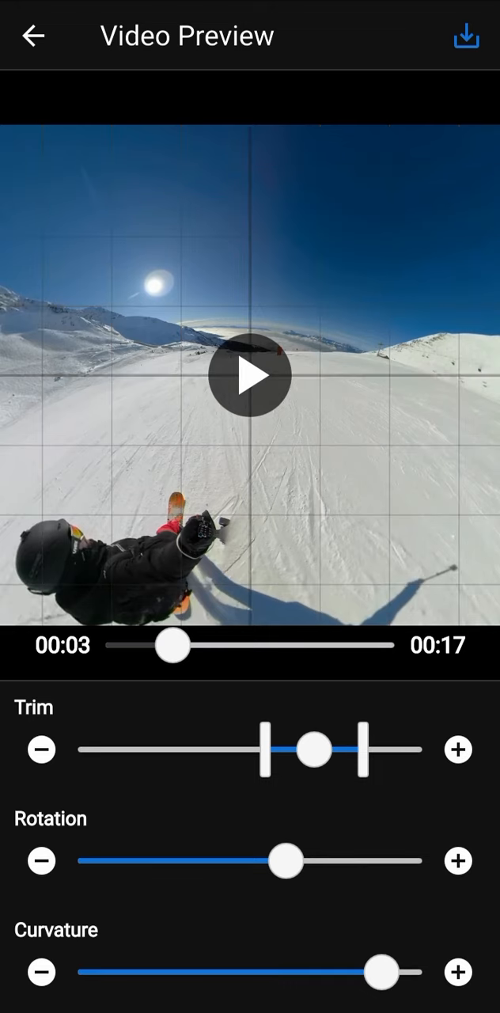
# Export the edited ski clip to the device album and play the rendered footage full-screen.
pyautogui.click(250, 377)
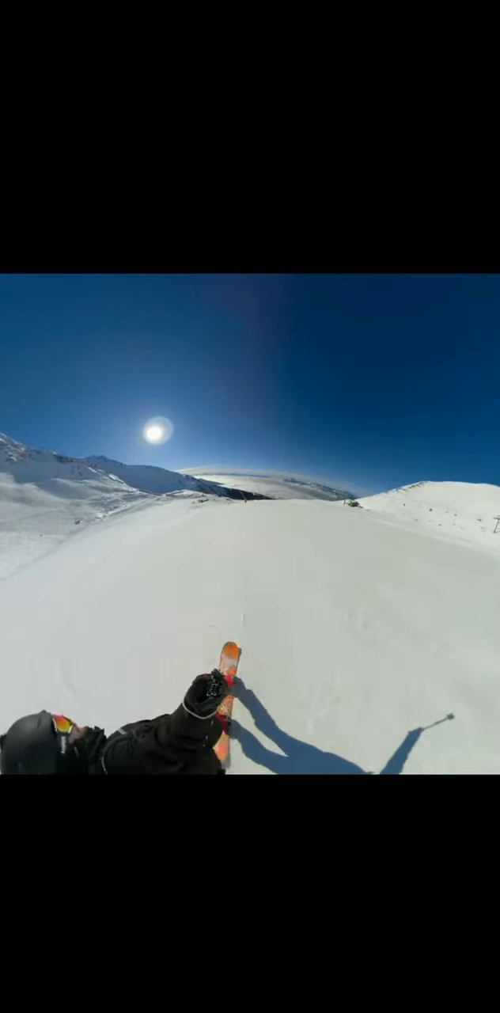